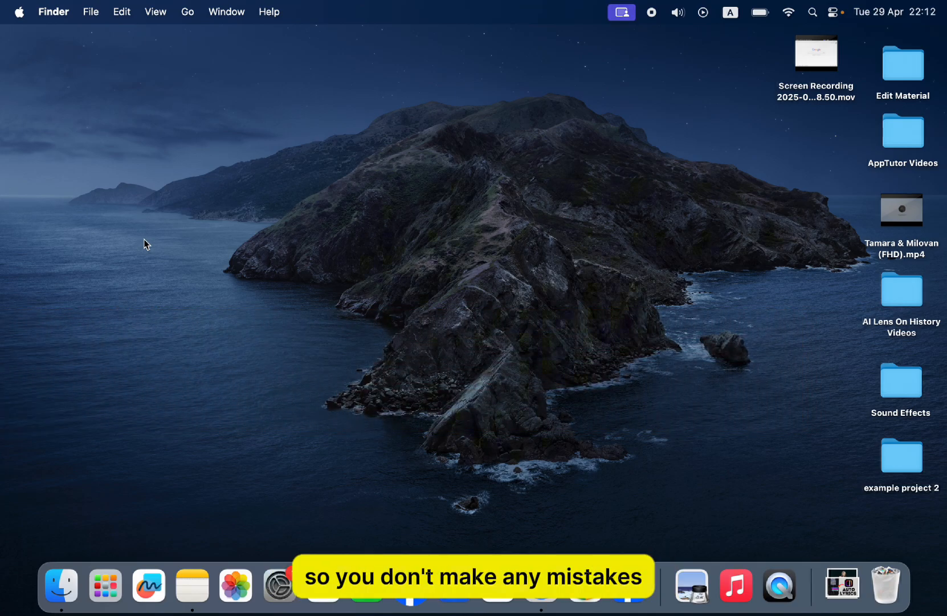
{"action": "mouse_move", "coordinate": [134, 234]}
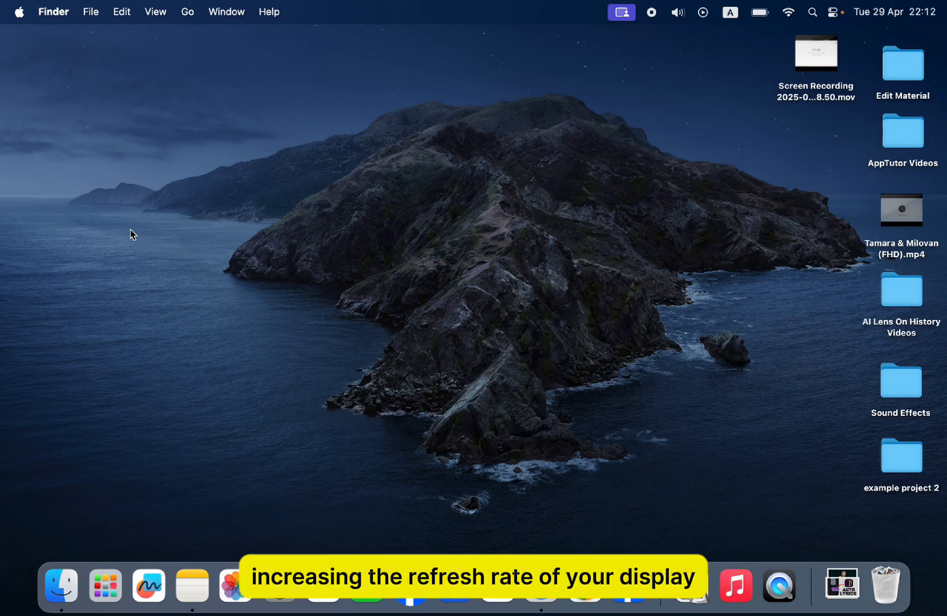
Step: Open System Settings from the Apple menu and go to the Displays page
{"action": "left_click", "coordinate": [19, 12]}
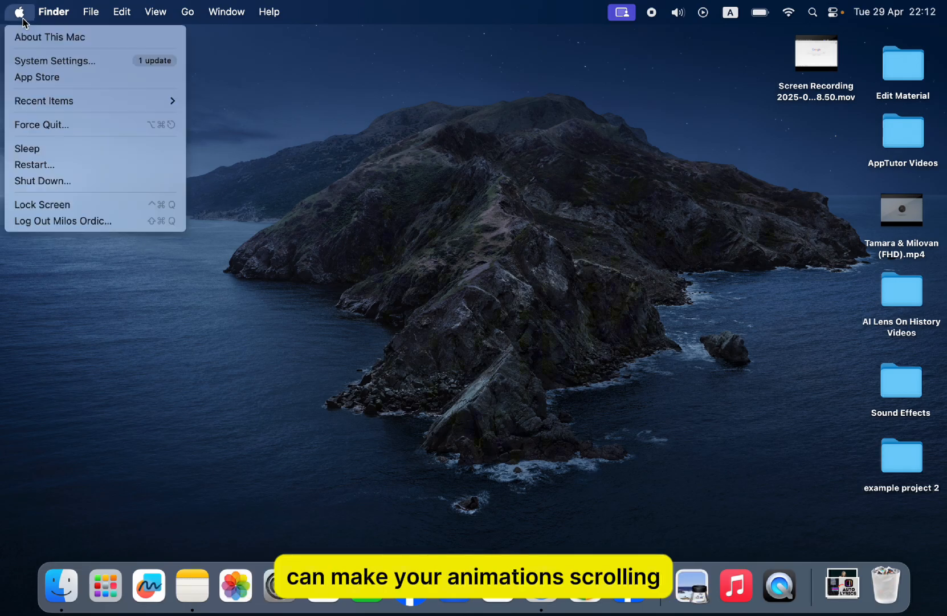
{"action": "mouse_move", "coordinate": [54, 60]}
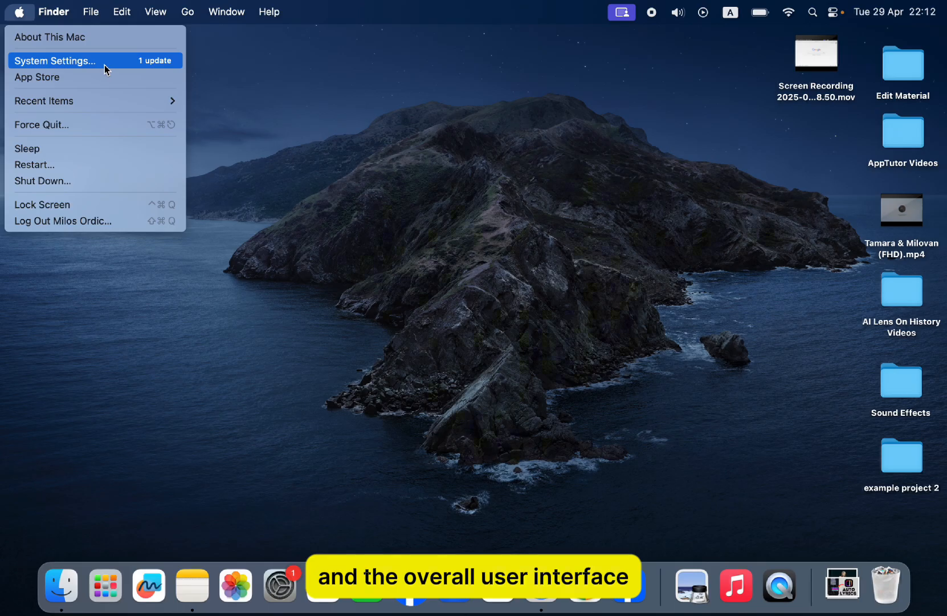
{"action": "left_click", "coordinate": [54, 60]}
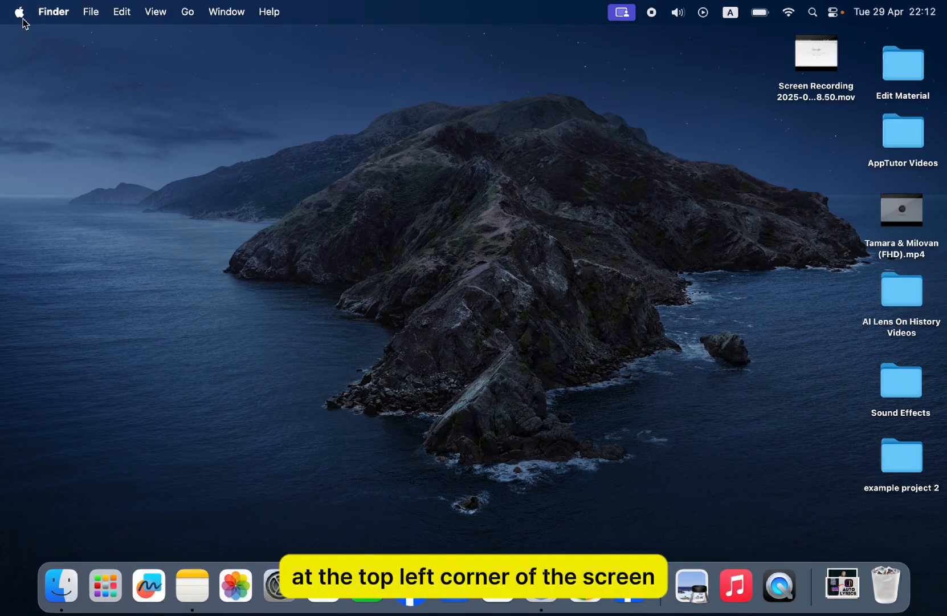
{"action": "left_click", "coordinate": [19, 11]}
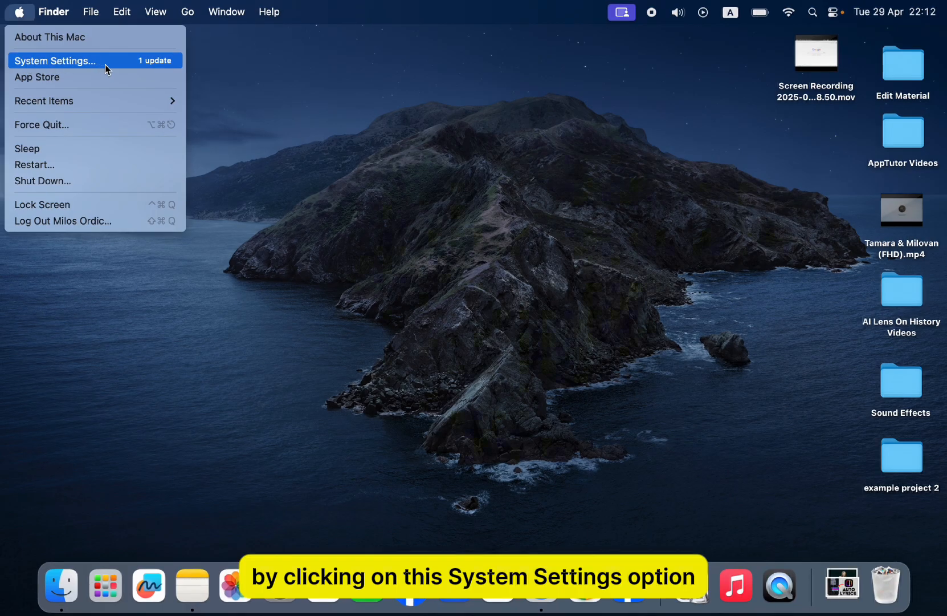
{"action": "left_click", "coordinate": [54, 61]}
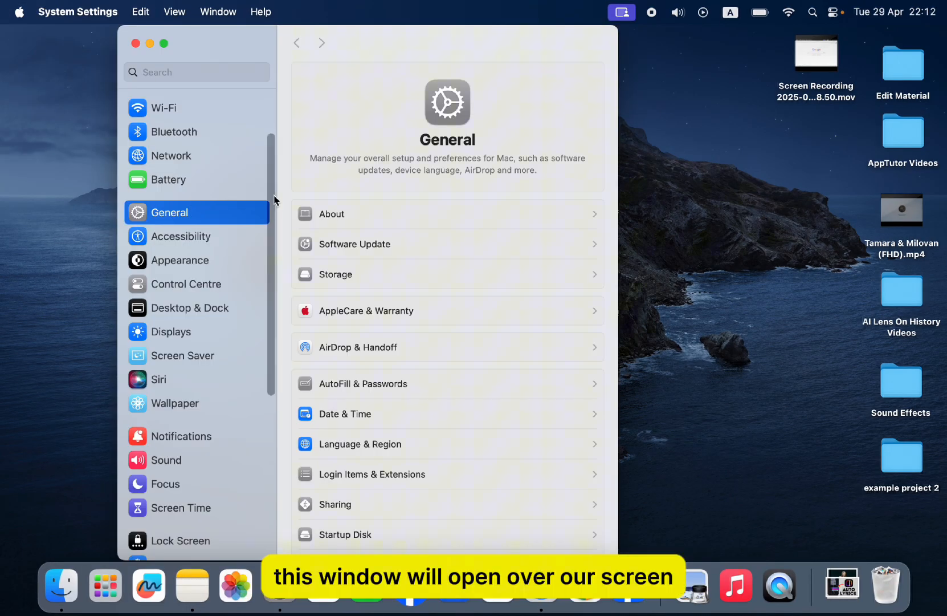
{"action": "scroll", "scroll_direction": "down", "scroll_amount": 3}
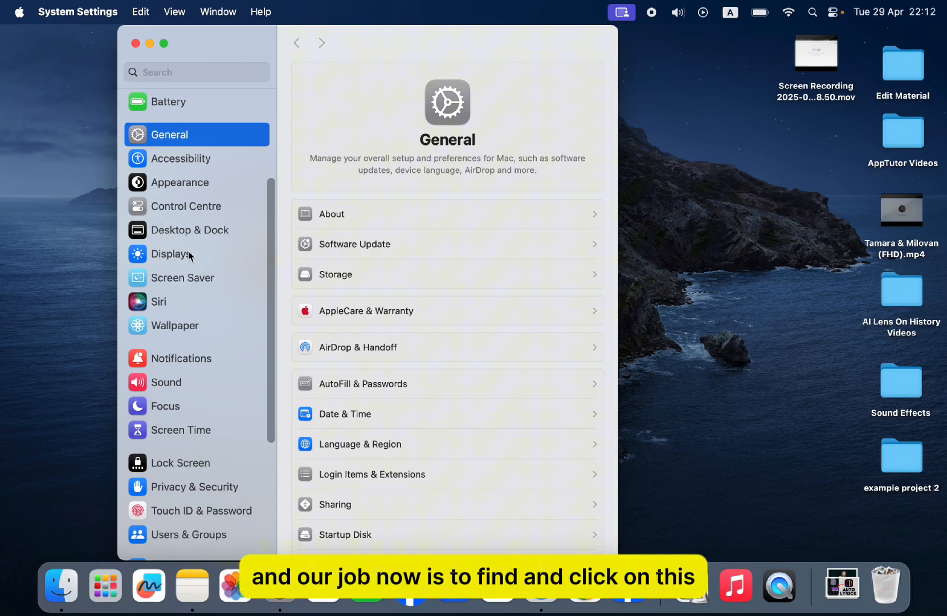
{"action": "left_click", "coordinate": [175, 253]}
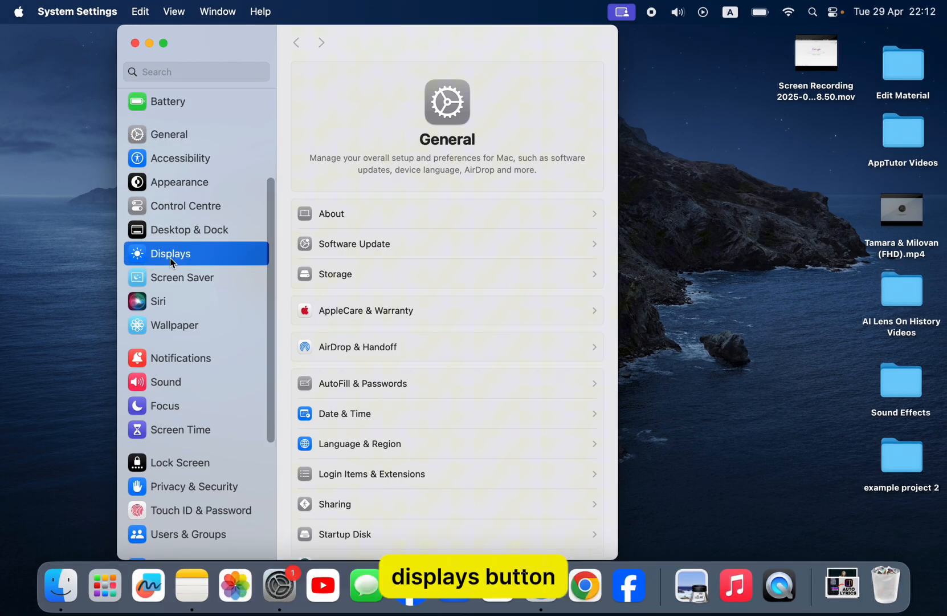
{"action": "left_click", "coordinate": [178, 252]}
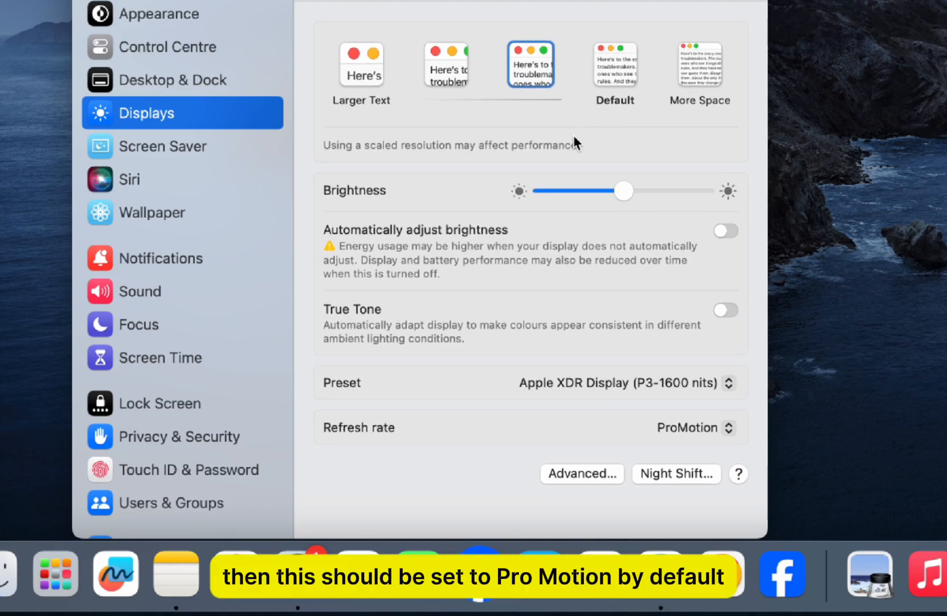
{"action": "mouse_move", "coordinate": [545, 352]}
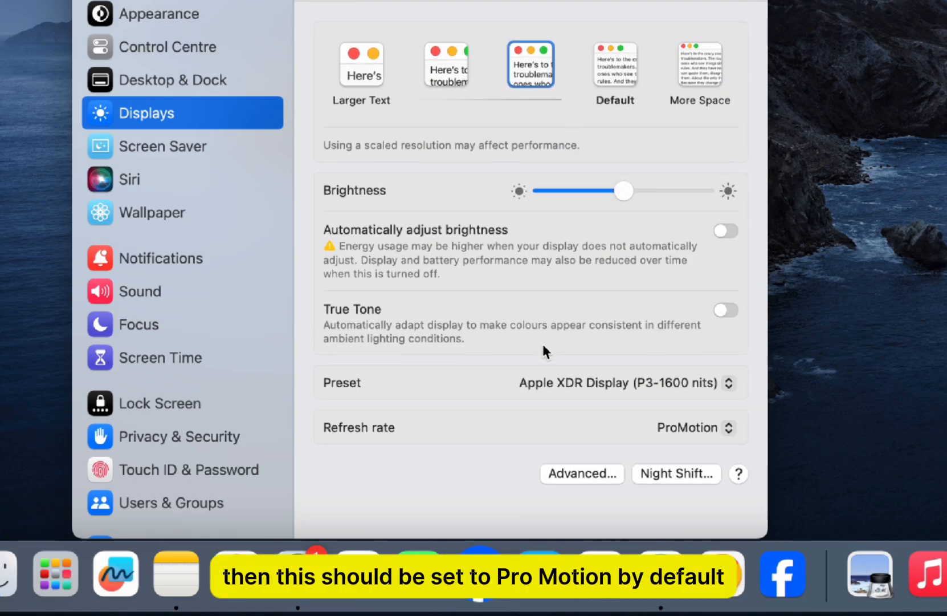
Step: Switch the refresh rate from ProMotion to 50 Hertz, then show the rate choices again
{"action": "left_click", "coordinate": [695, 427]}
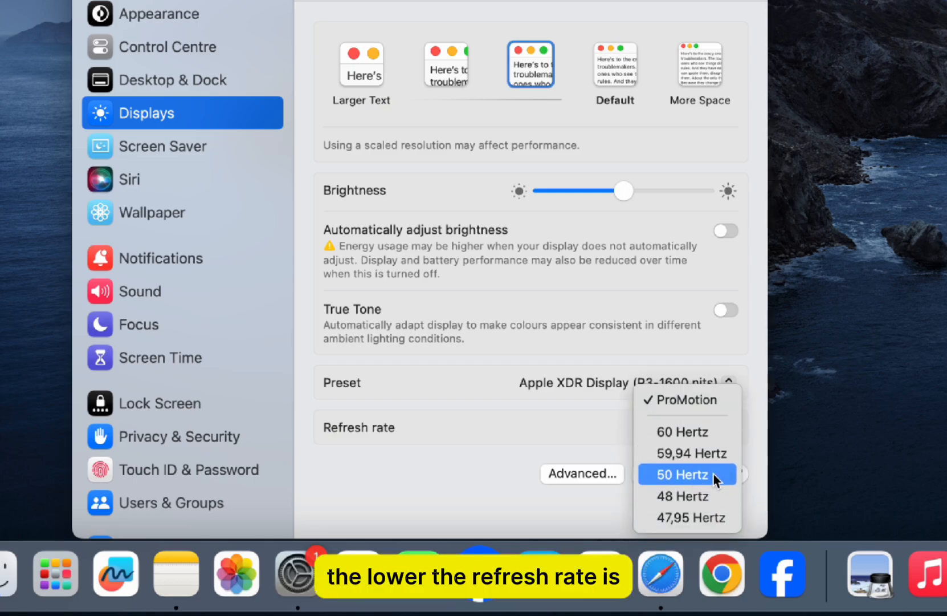
{"action": "left_click", "coordinate": [687, 475]}
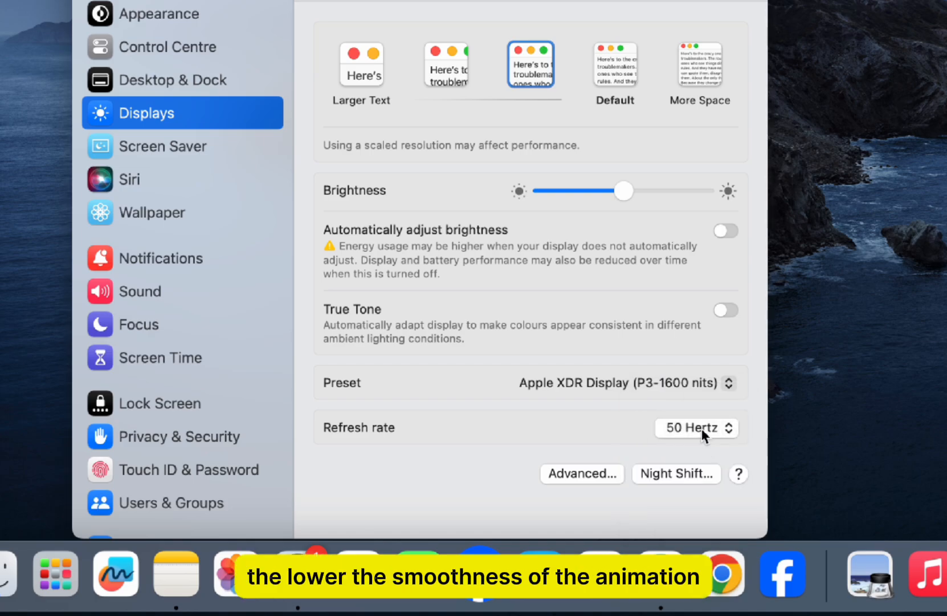
{"action": "left_click", "coordinate": [697, 427]}
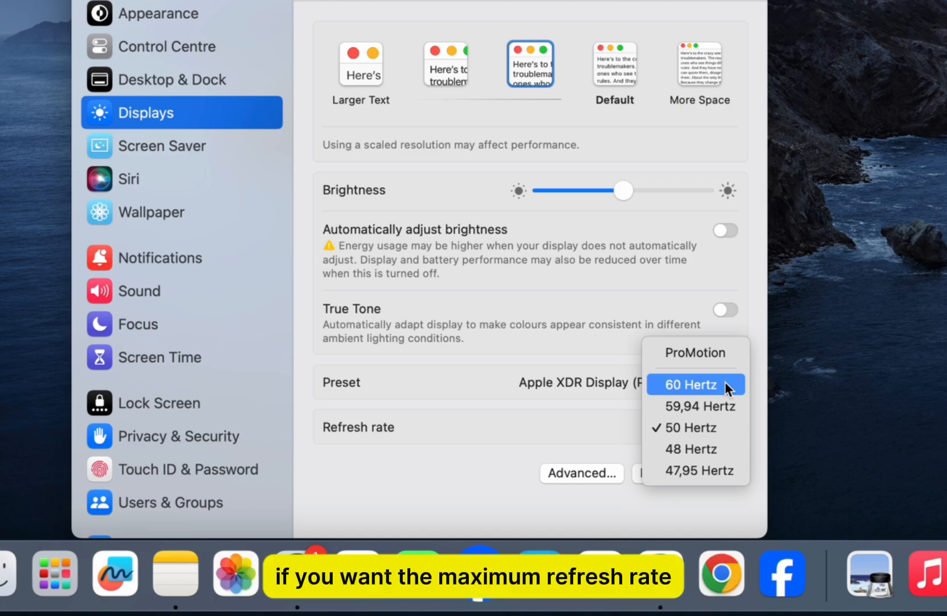
{"action": "mouse_move", "coordinate": [695, 448]}
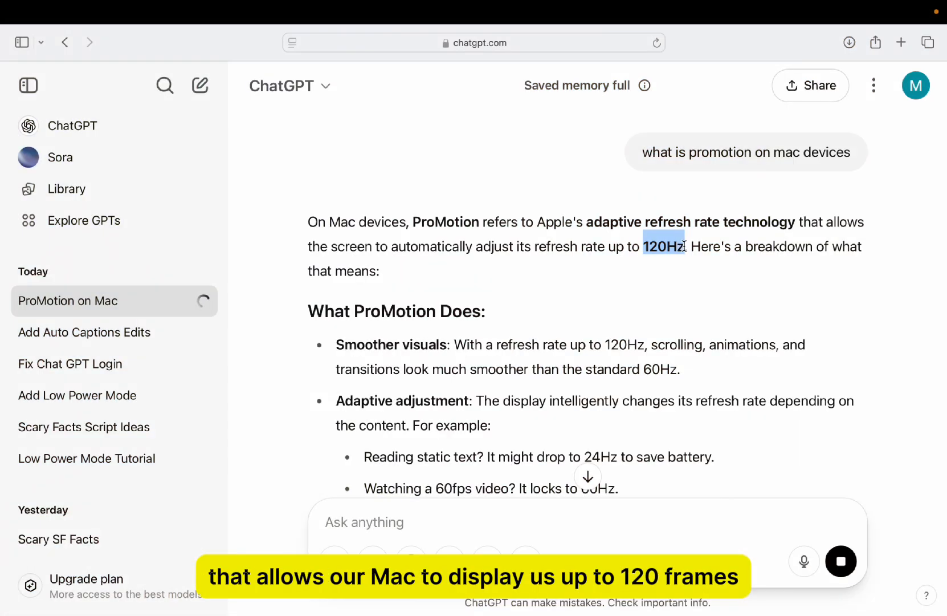
{"action": "scroll", "scroll_direction": "down", "scroll_amount": 3}
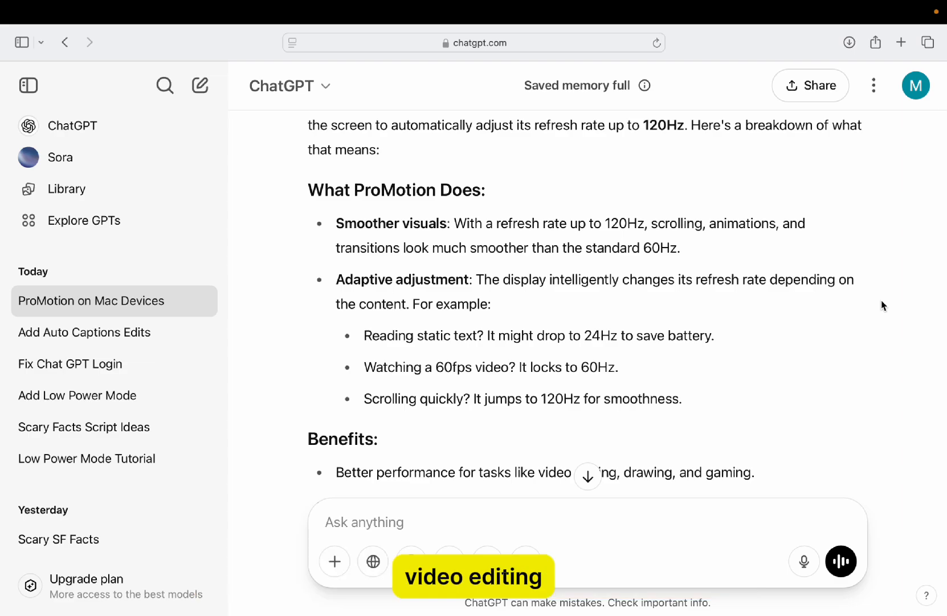
{"action": "scroll", "scroll_direction": "down", "scroll_amount": 3}
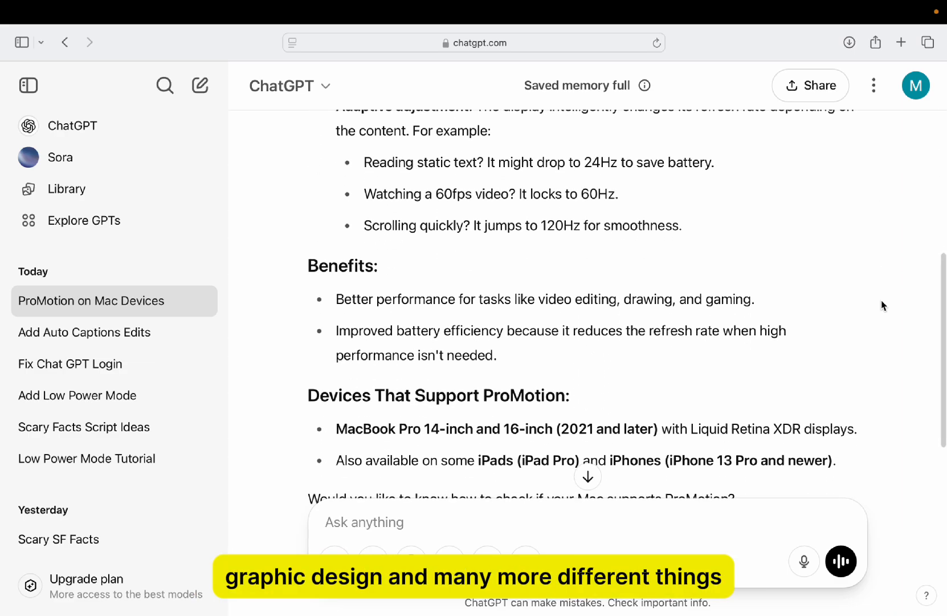
{"action": "scroll", "scroll_direction": "down", "scroll_amount": 3}
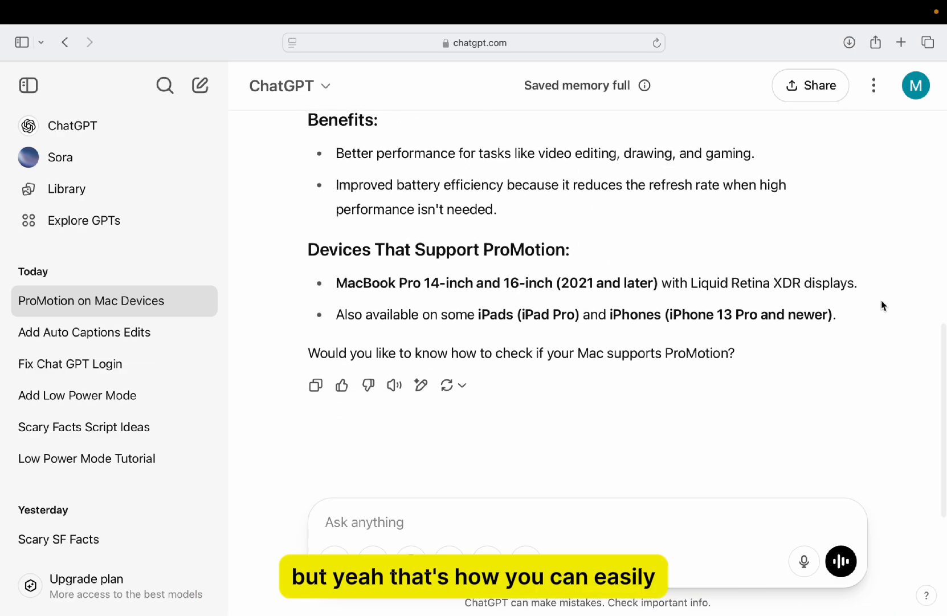